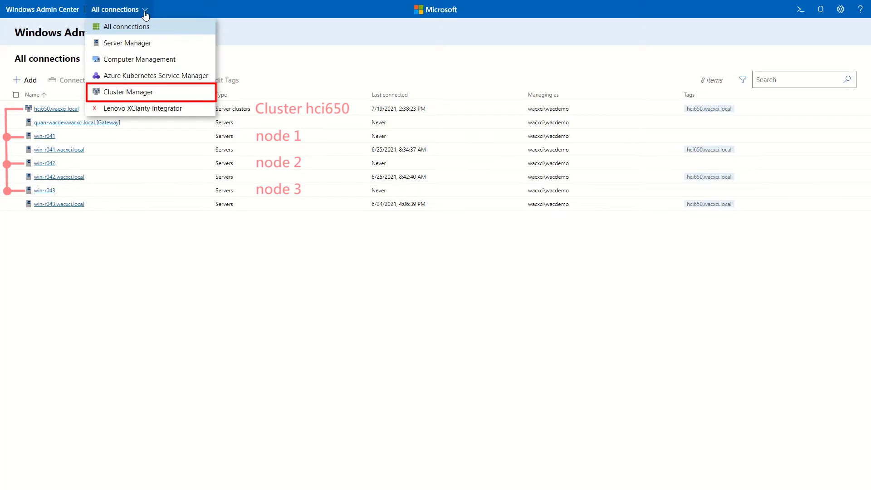
Filter connections to Cluster Manager and open the hci650.wacxci.local cluster dashboard.
left_click(129, 92)
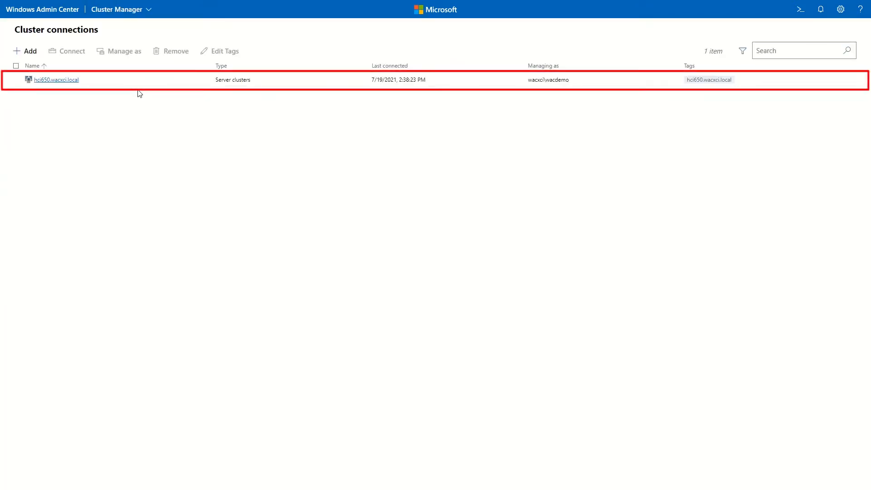
left_click(55, 80)
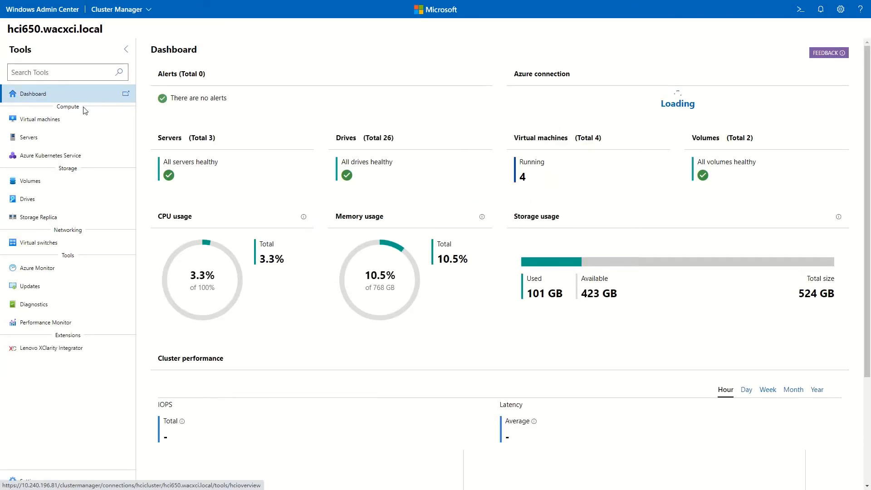
left_click(30, 286)
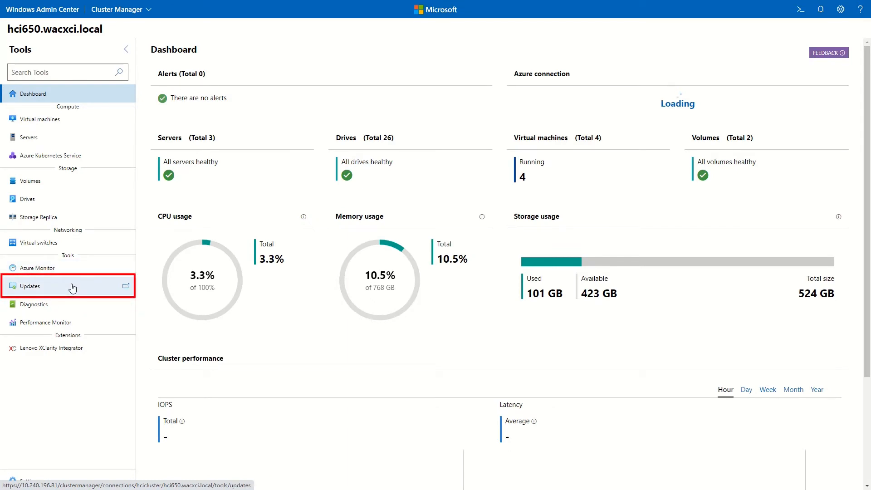
Check the hci650 cluster for Lenovo hardware driver and firmware updates.
left_click(30, 285)
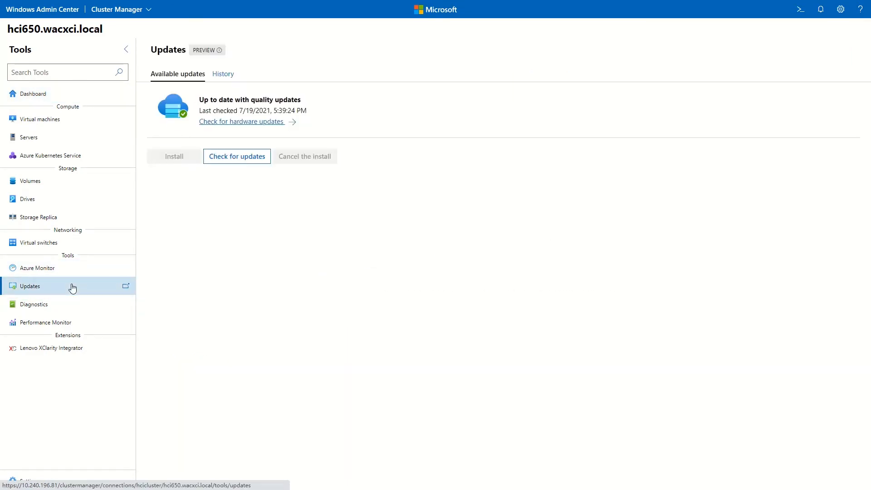
mouse_move(267, 125)
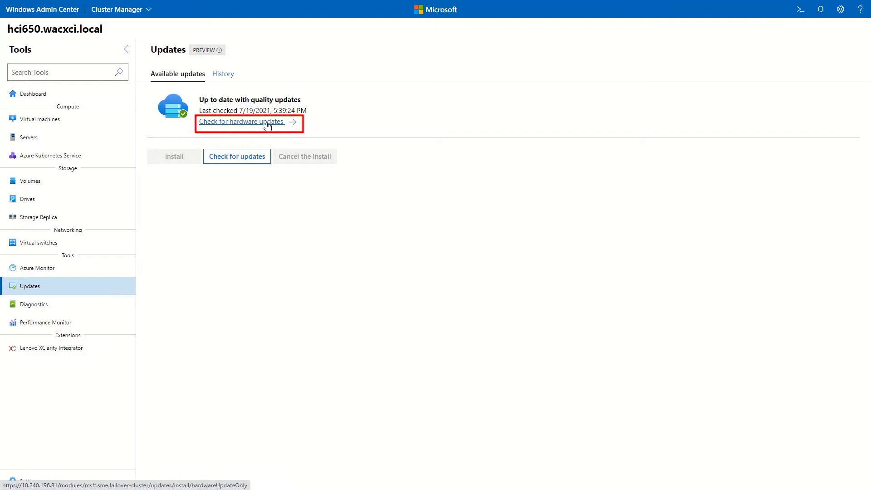
left_click(240, 121)
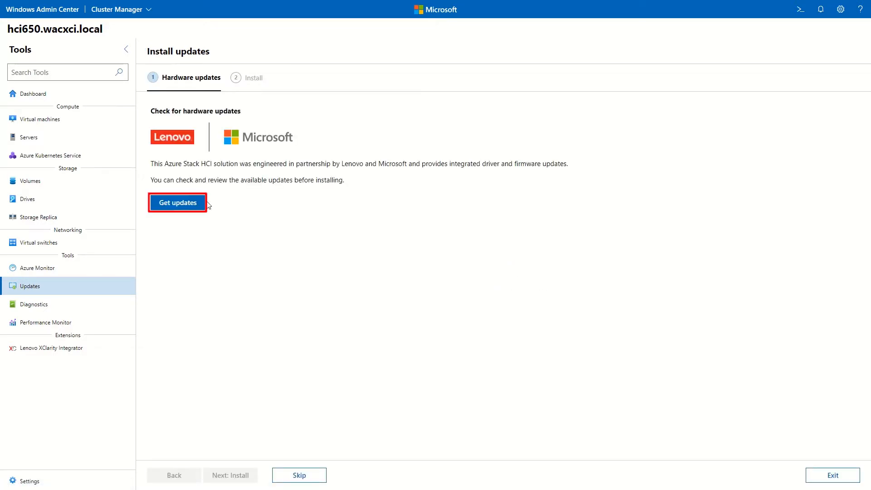
left_click(177, 203)
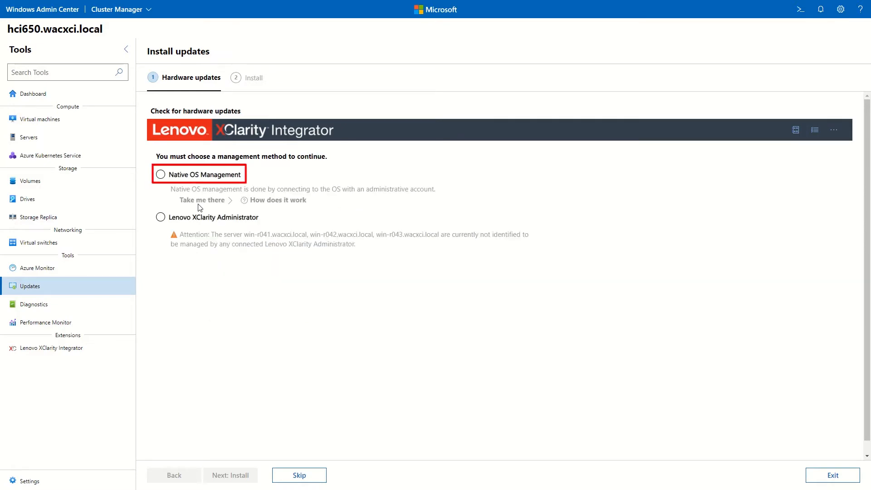
Choose Native OS Management for the servers and confirm enabling it.
left_click(160, 174)
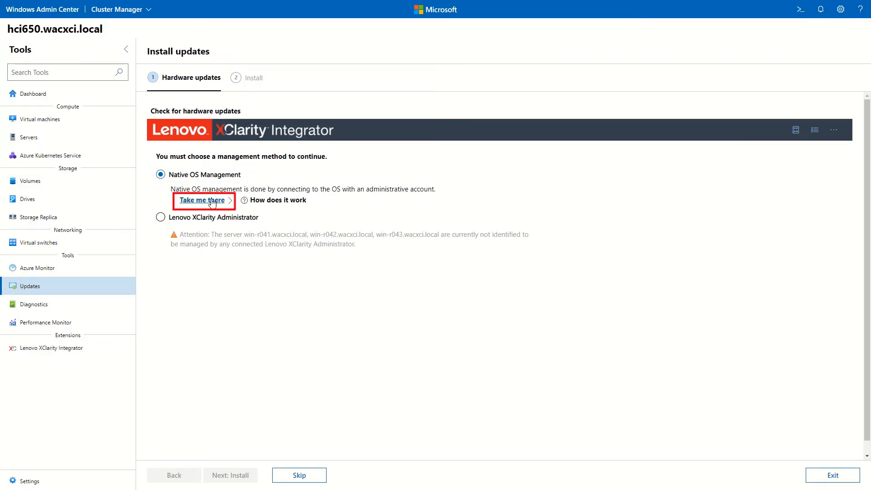
left_click(201, 200)
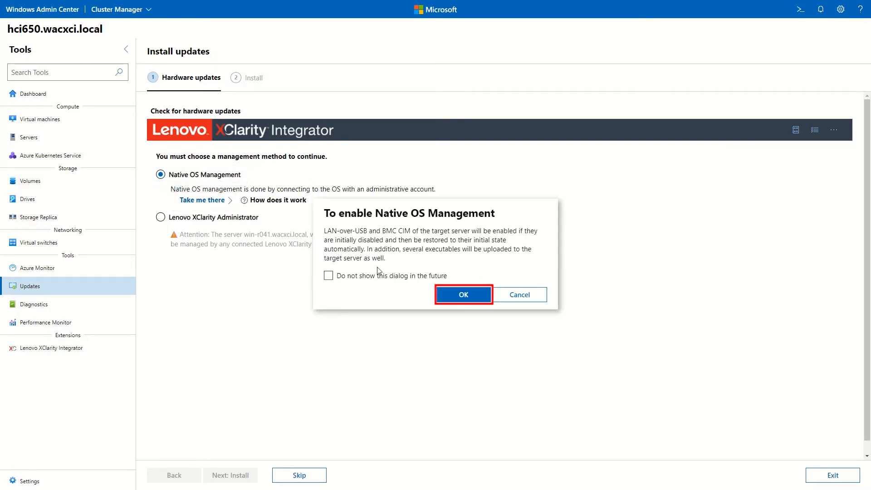
left_click(462, 295)
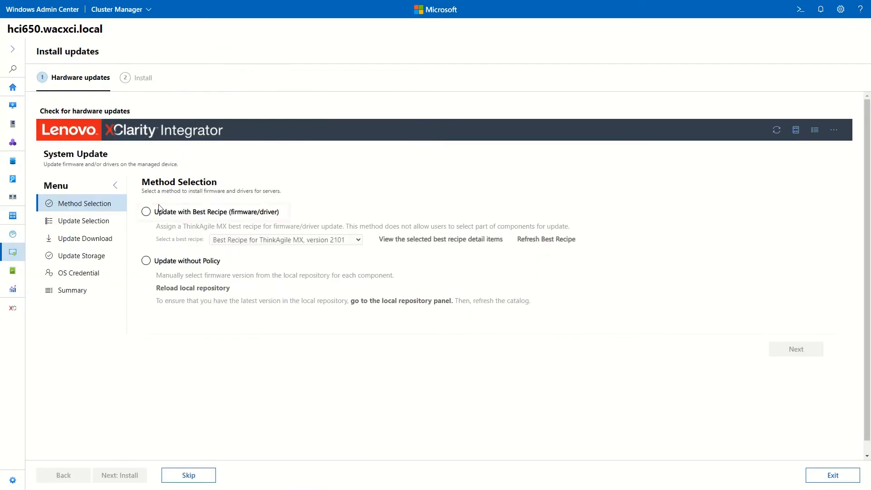
Select Update with Best Recipe and expand KKD-R041's component compliance details.
left_click(145, 212)
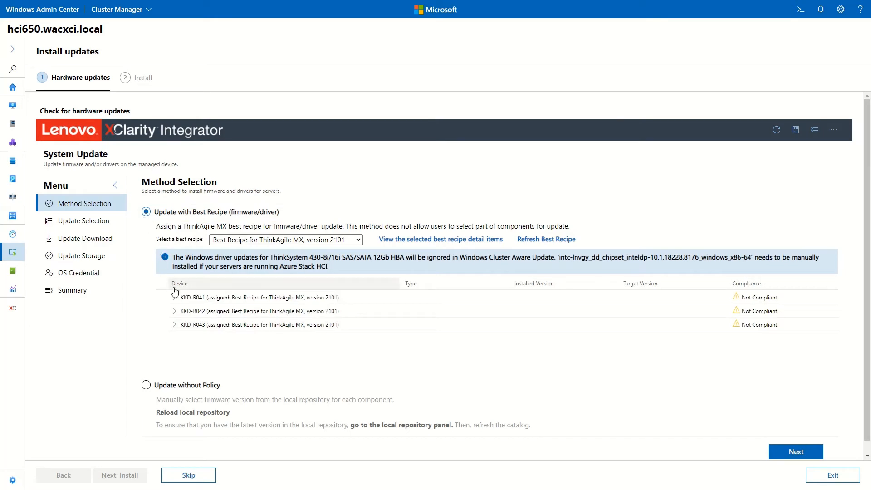
left_click(174, 297)
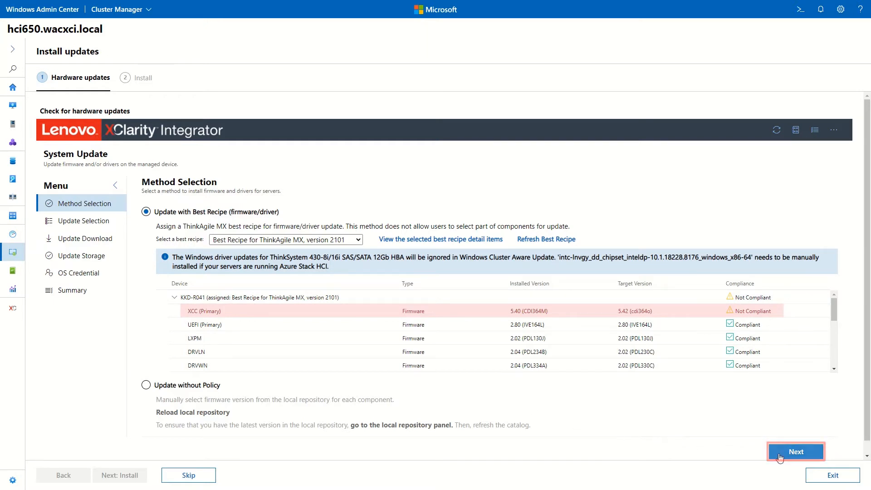
Keep XCC firmware 5.42 selected and advance to the Update Download step.
left_click(795, 451)
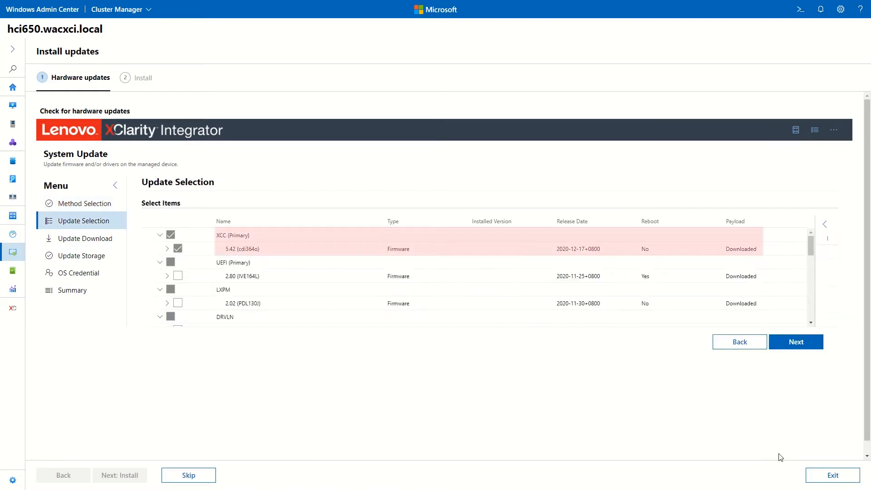
mouse_move(781, 445)
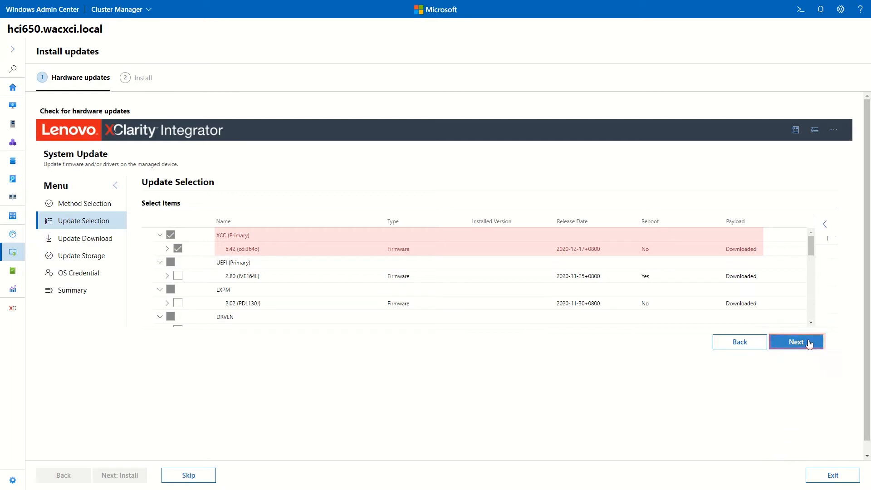
left_click(796, 342)
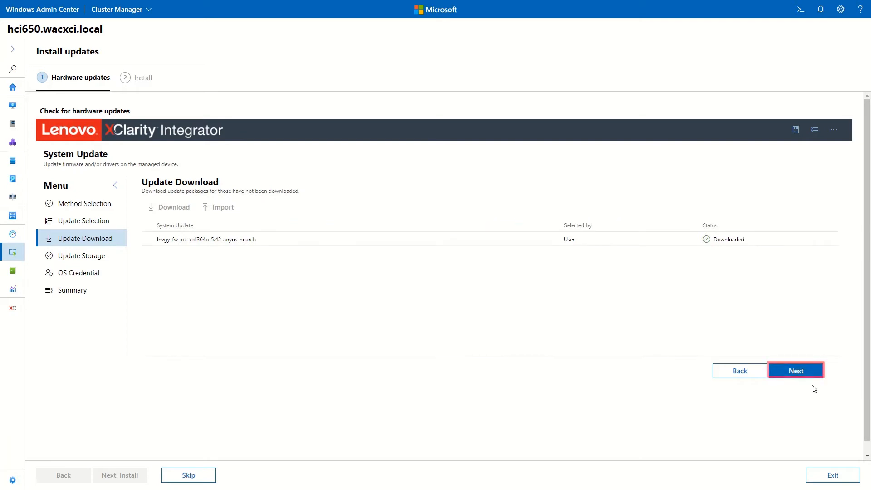
On Update Storage, try the storage options, then choose an automatically created share folder.
left_click(795, 370)
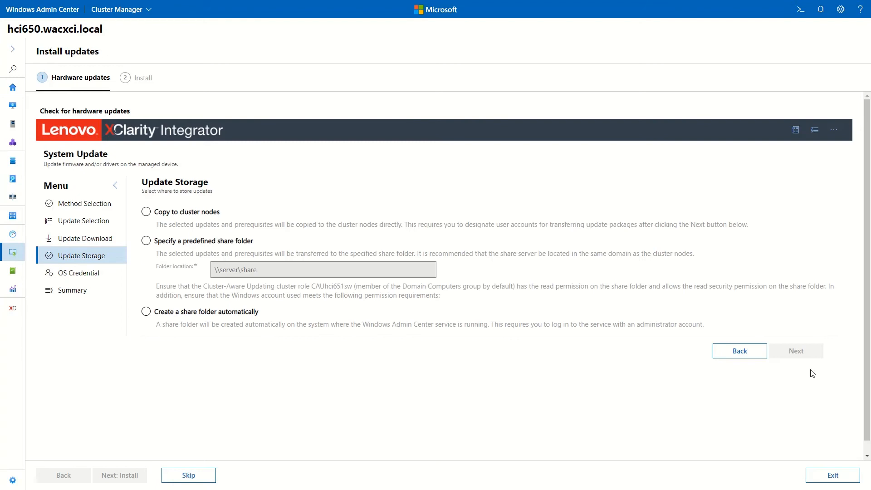
mouse_move(148, 216)
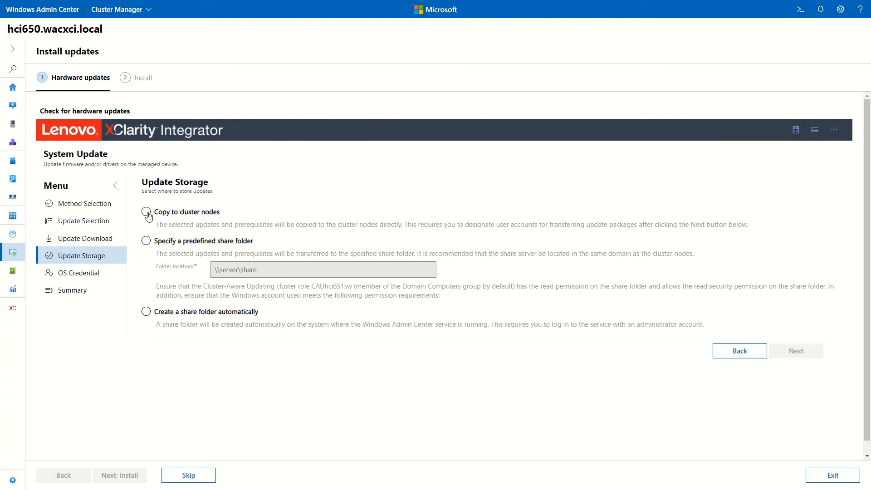
left_click(146, 212)
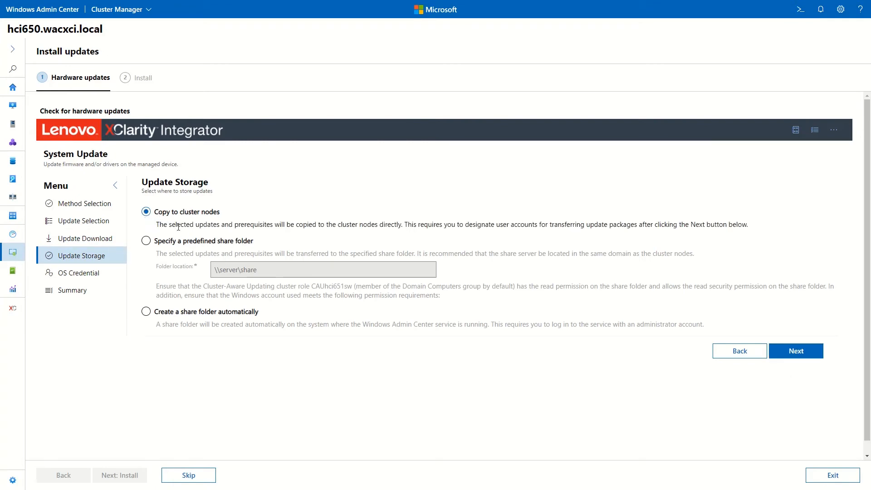
mouse_move(146, 245)
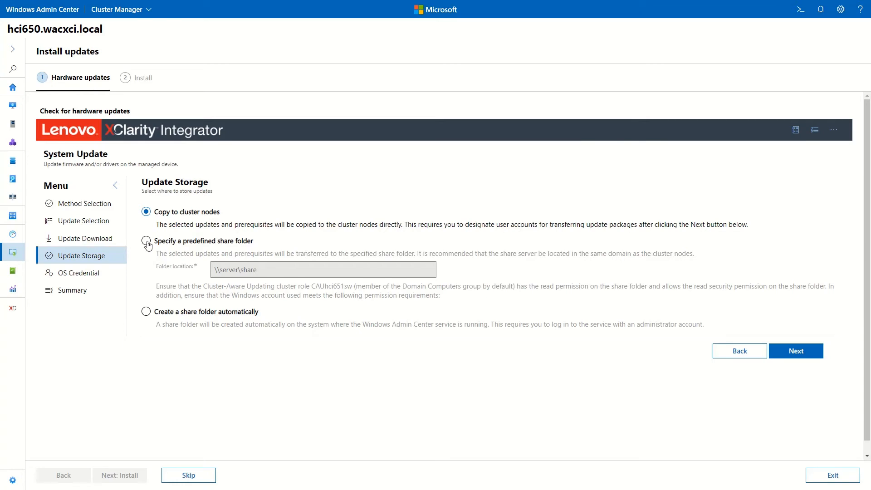
left_click(145, 241)
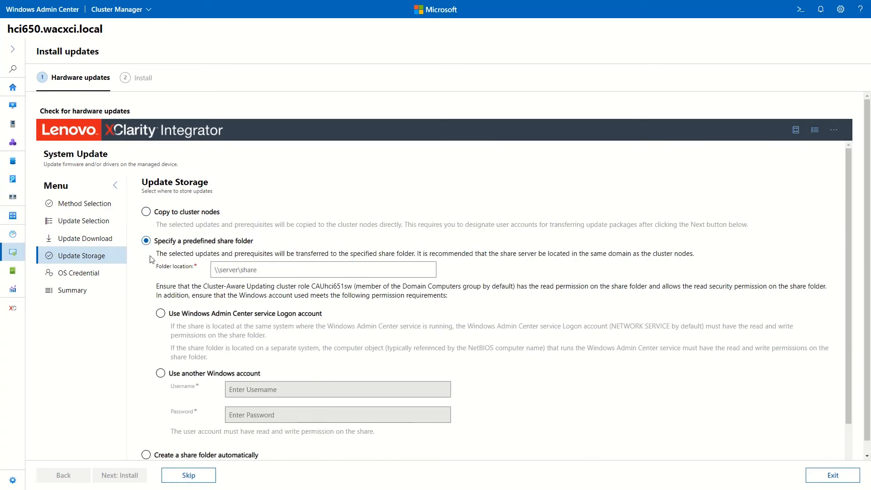
mouse_move(155, 351)
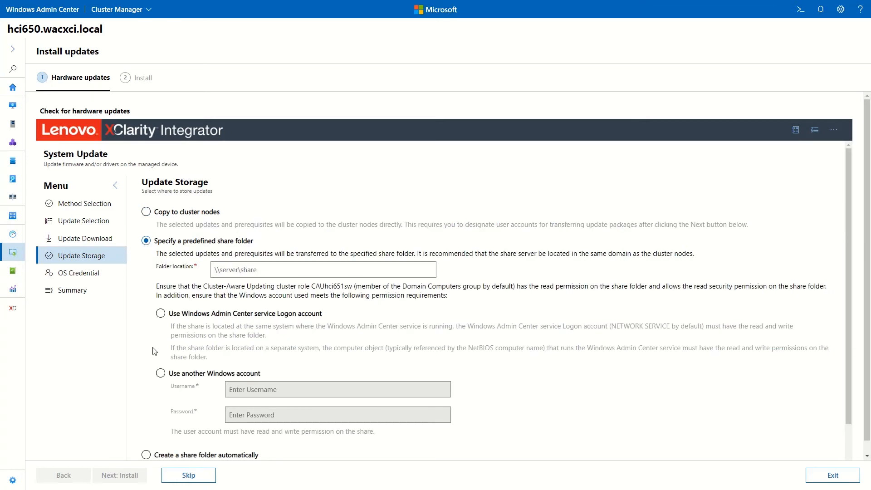
scroll("down", 3)
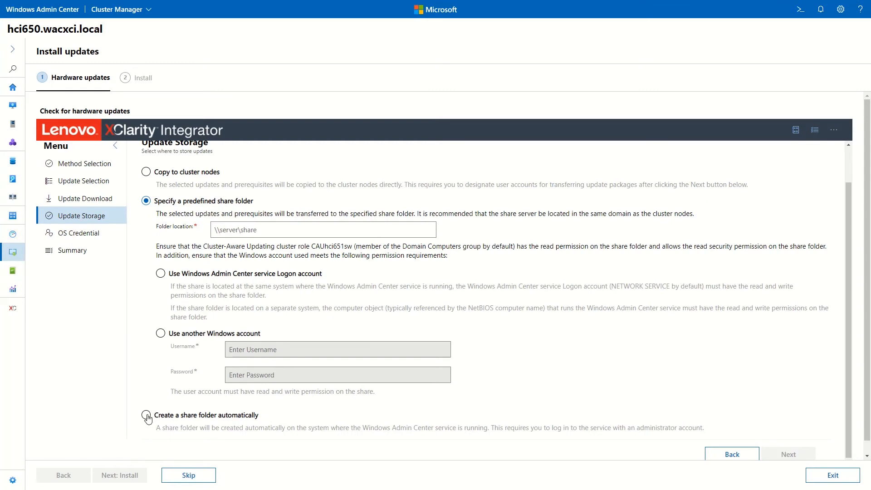
left_click(161, 414)
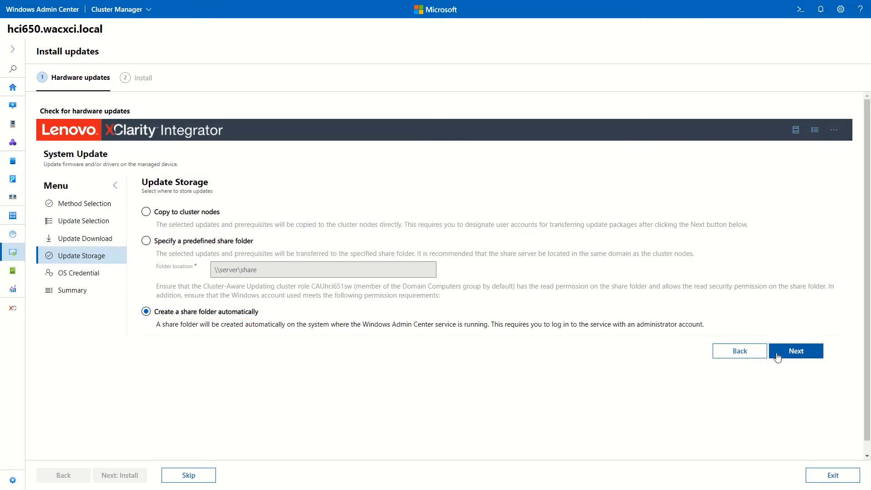
Review the summary, submit the configuration, and reach Install showing XCC 5.42 for three servers.
left_click(795, 351)
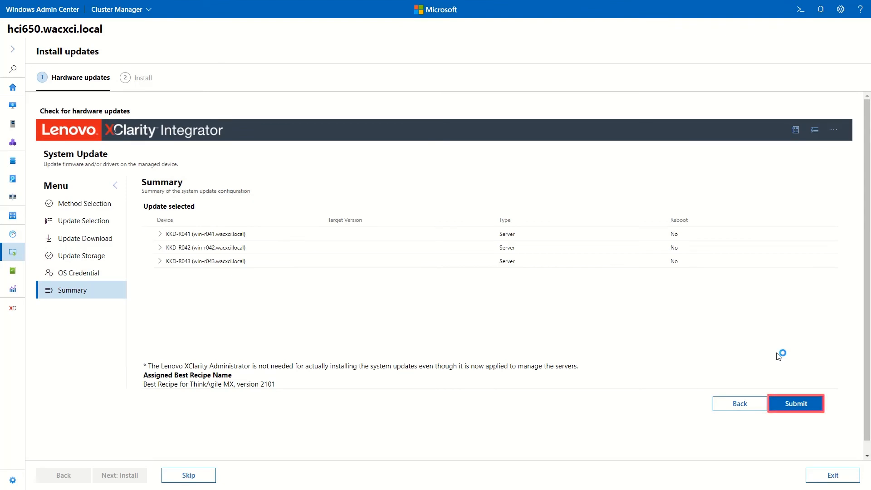
left_click(795, 403)
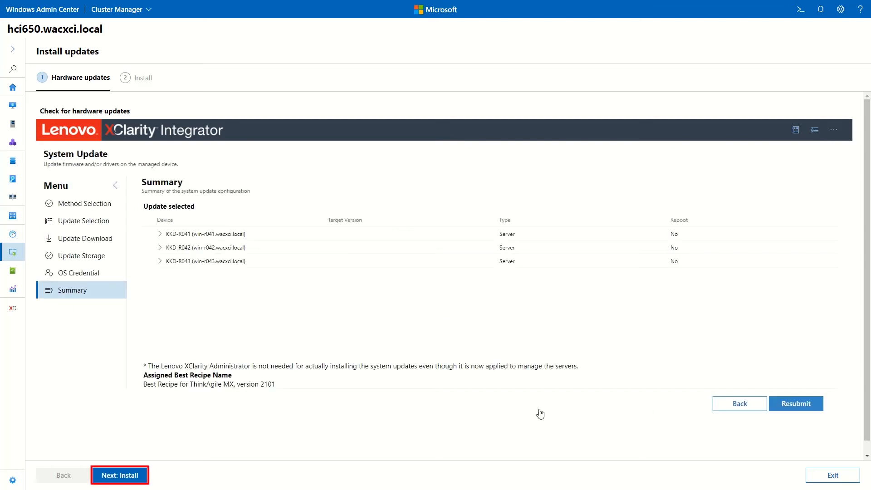
mouse_move(128, 475)
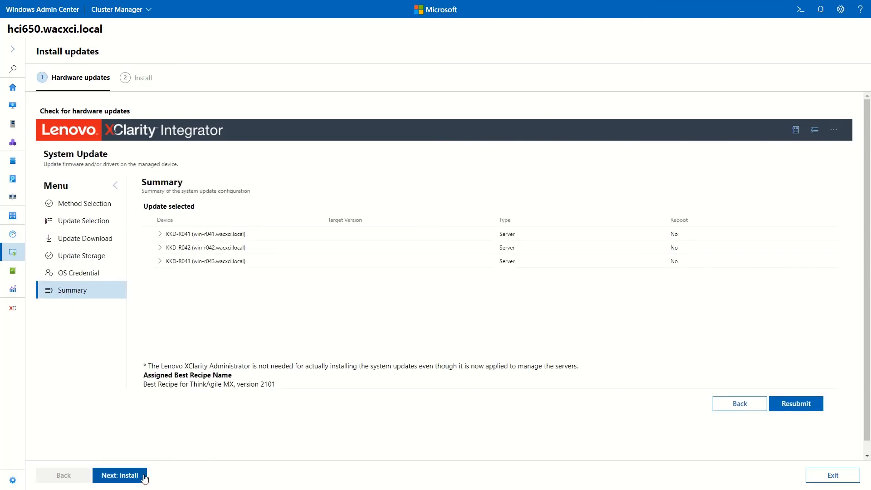
left_click(119, 476)
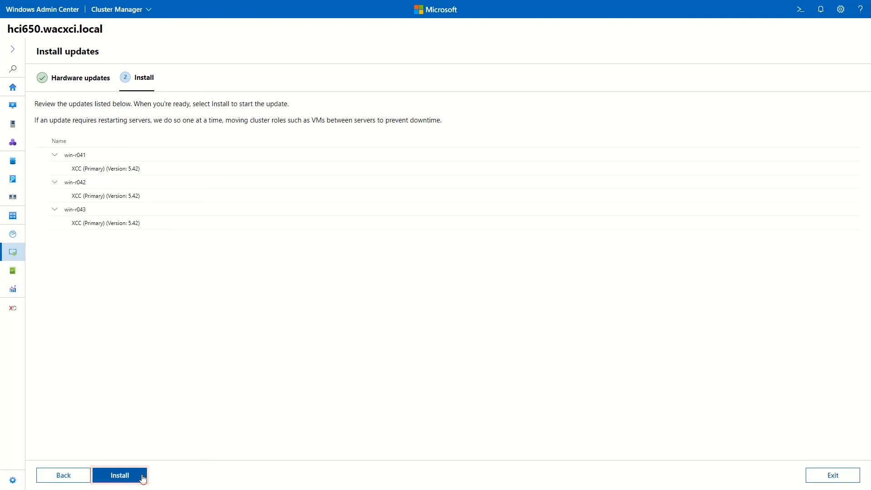
Install the XCC firmware updates on all nodes, then view the History tab.
left_click(120, 475)
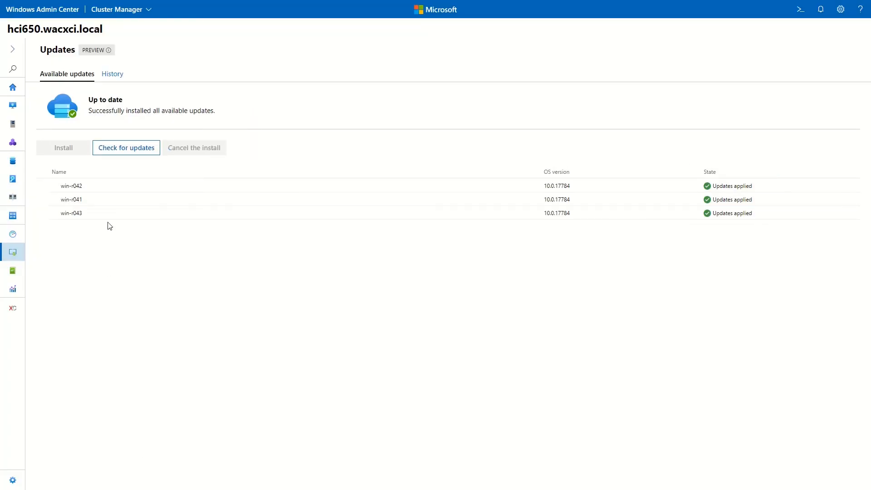
left_click(112, 74)
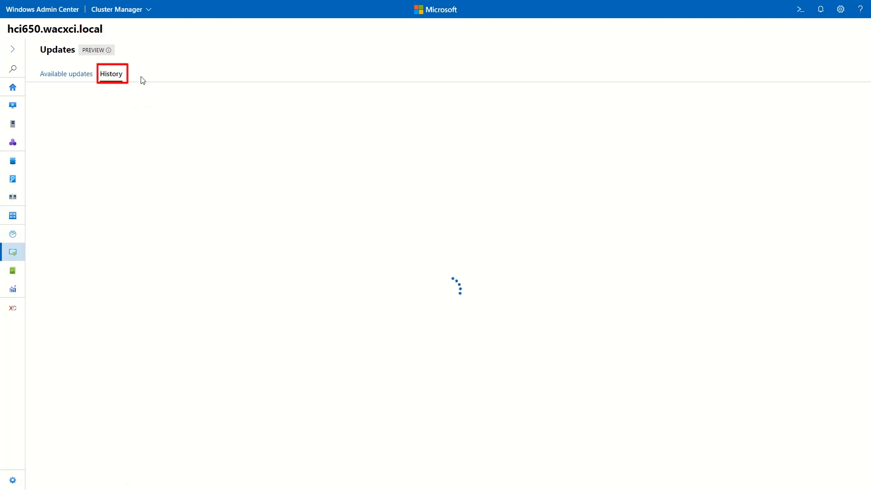